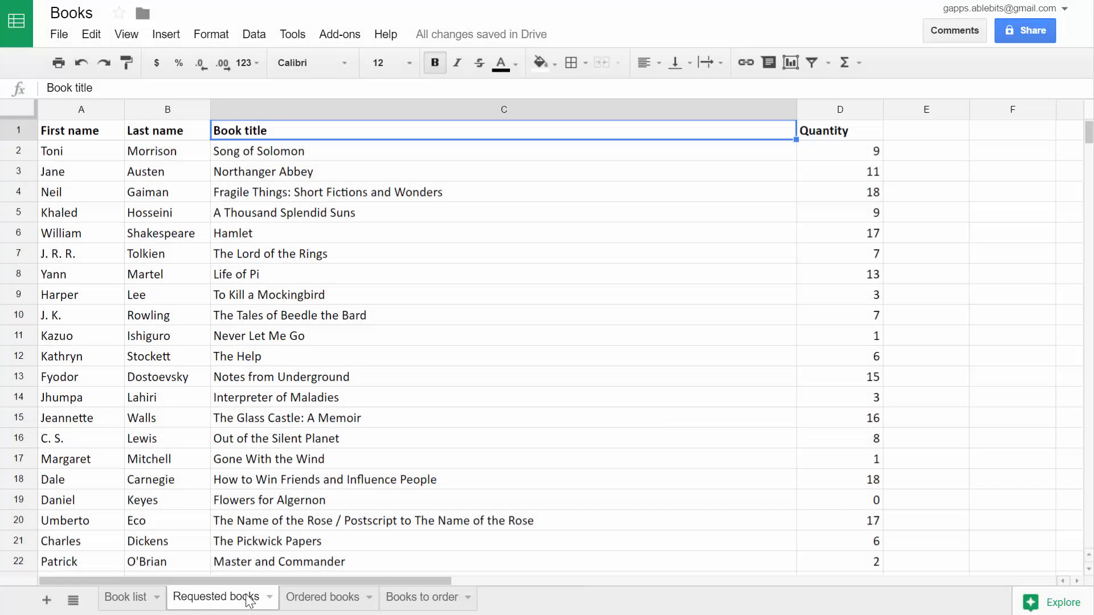
Check the Ordered books sheet, then launch Compare columns or sheets using Requested books A1:D994.
left_click(322, 597)
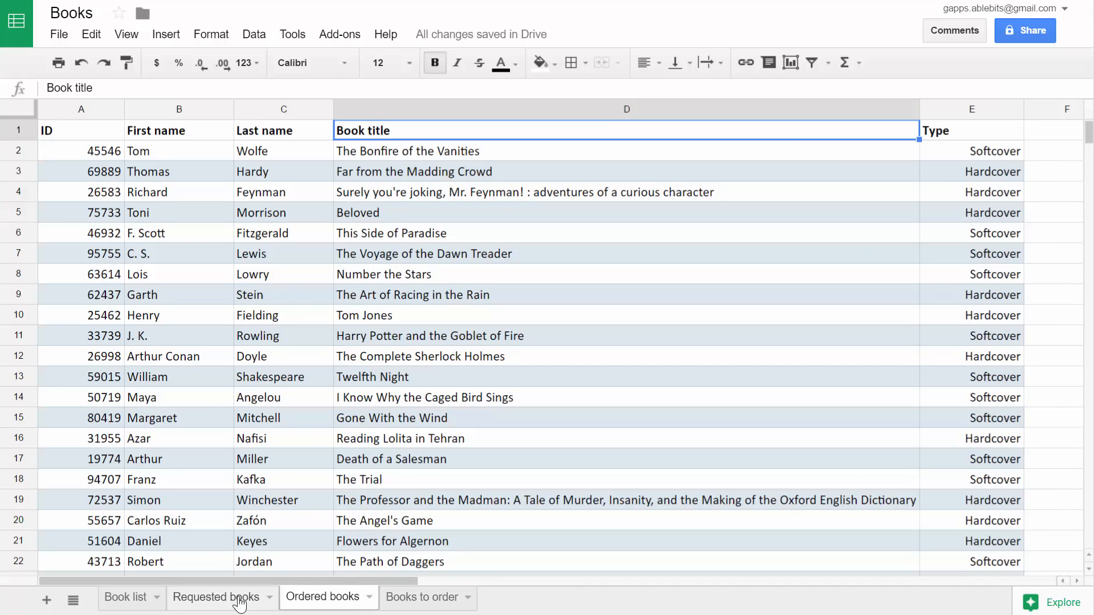
left_click(215, 596)
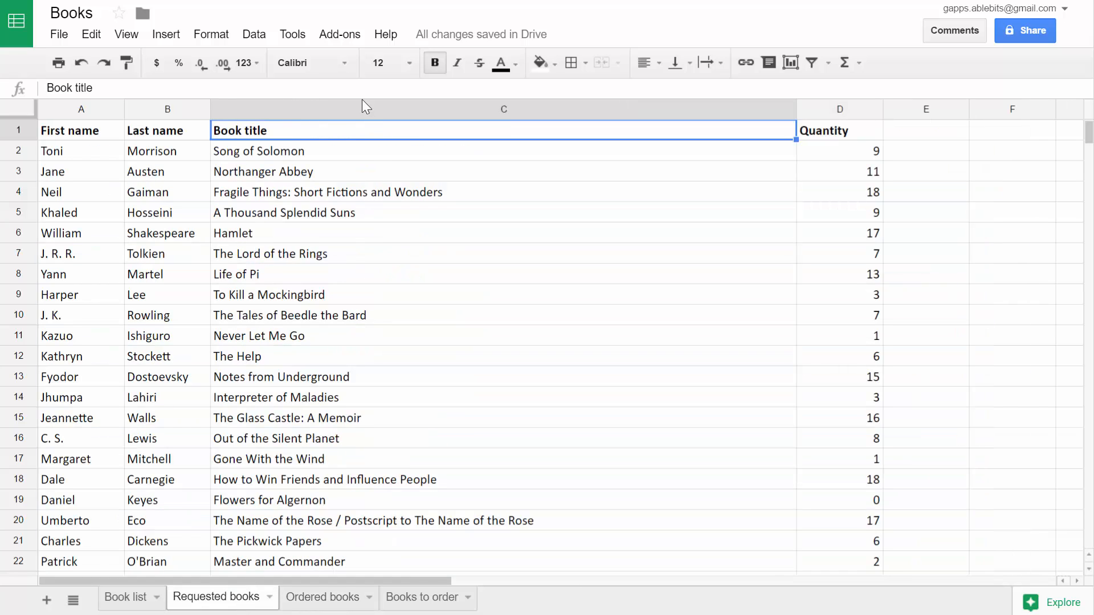
left_click(339, 33)
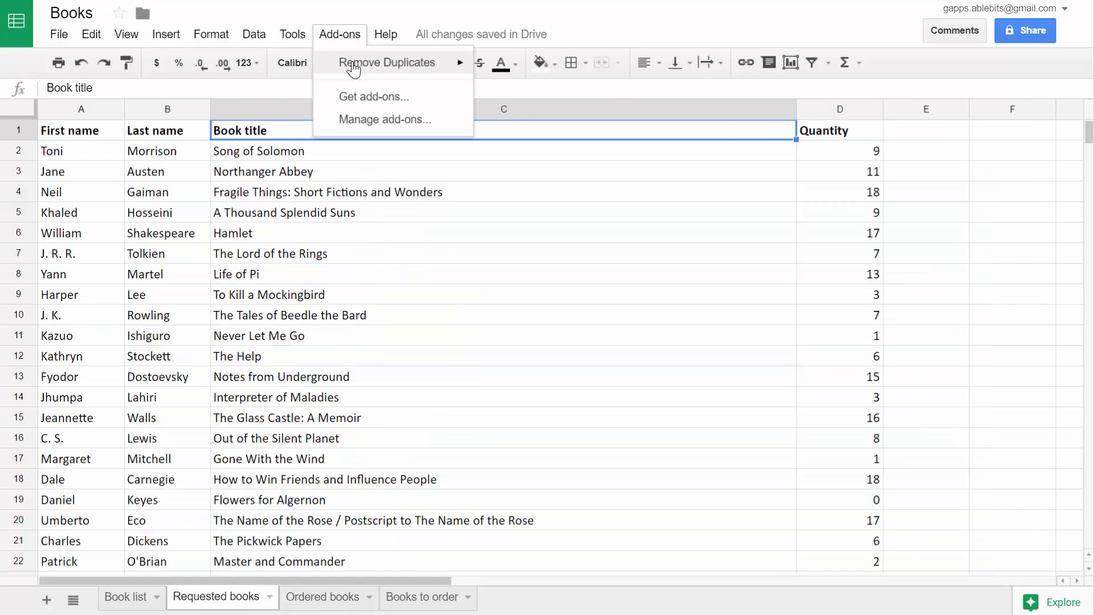
left_click(387, 62)
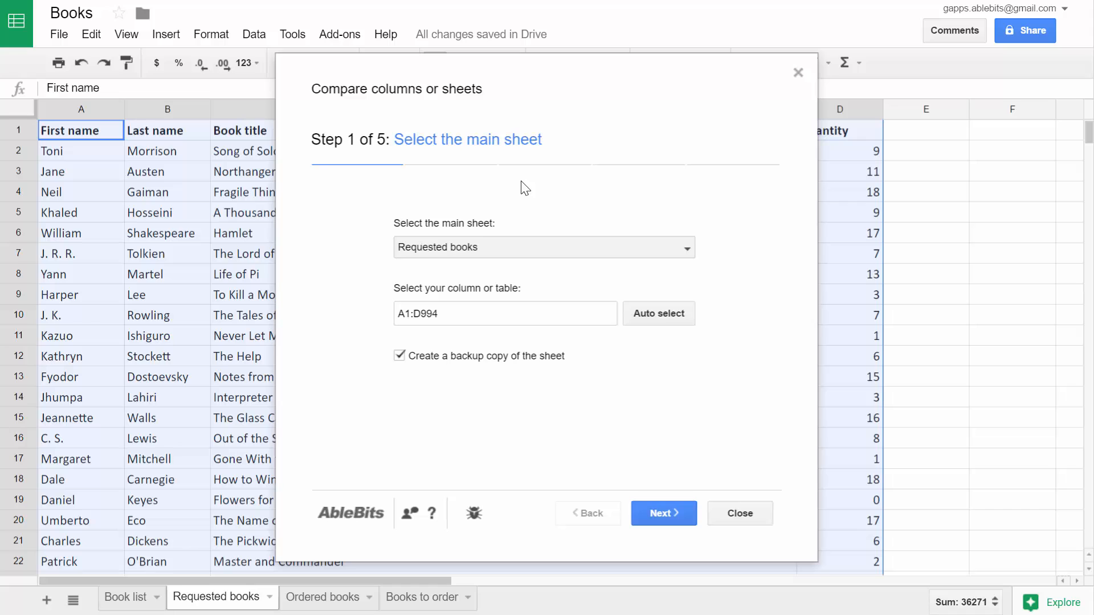
mouse_move(488, 252)
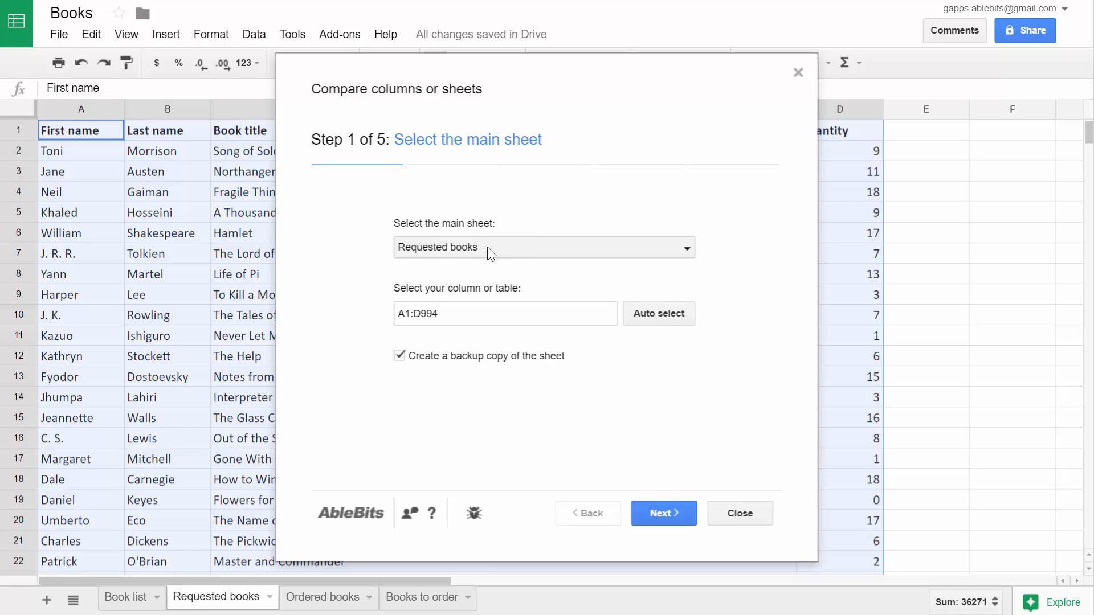
mouse_move(490, 268)
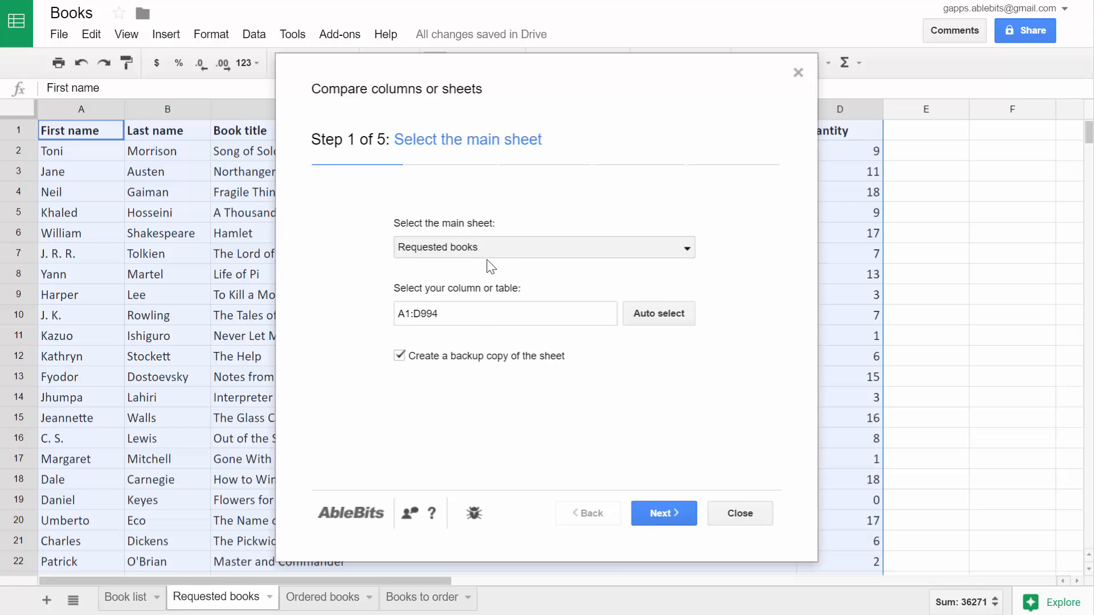
left_click(506, 313)
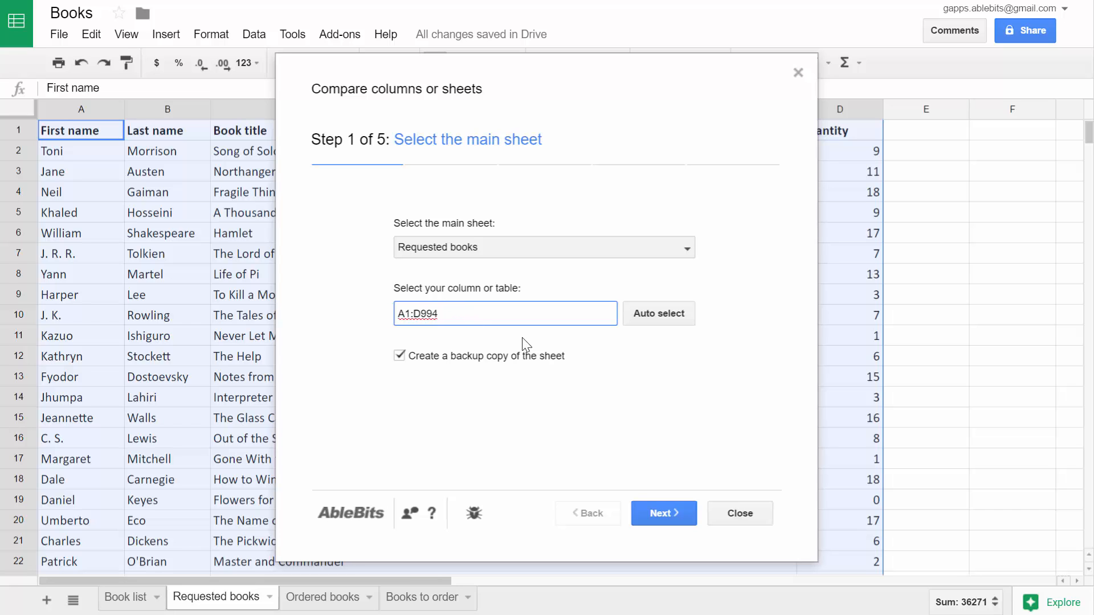
Advance to step 2 and select Ordered books, range A1:F568, as the second table.
left_click(661, 512)
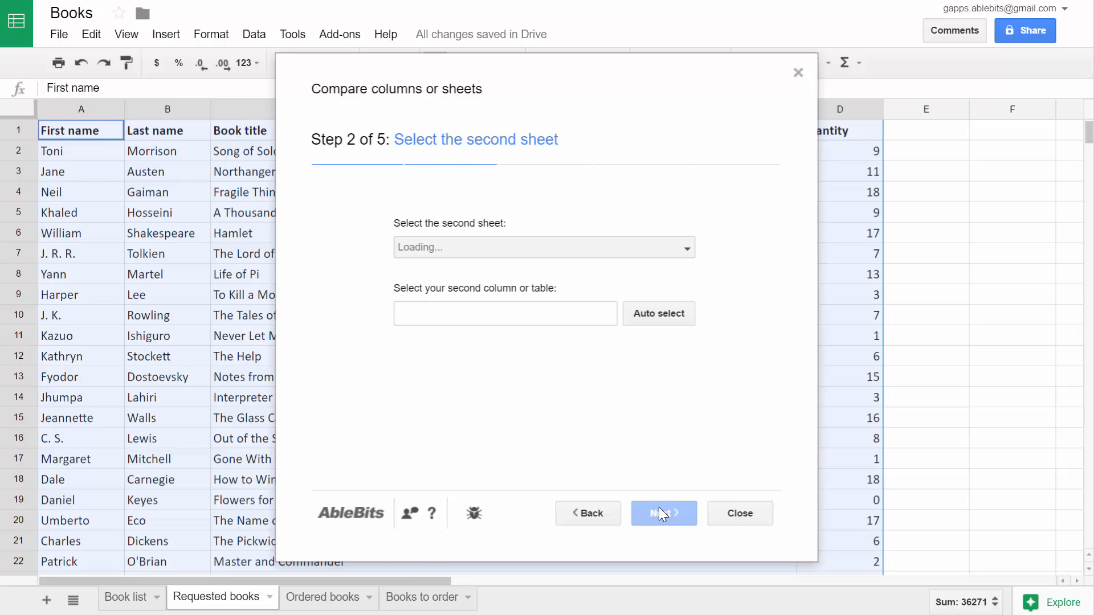
left_click(322, 597)
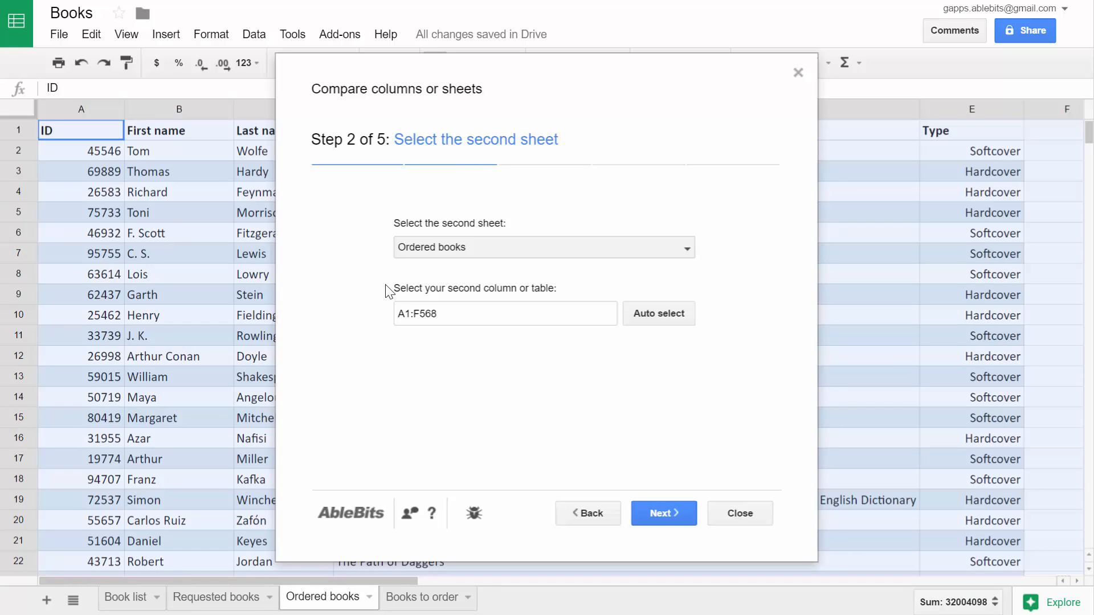
mouse_move(448, 261)
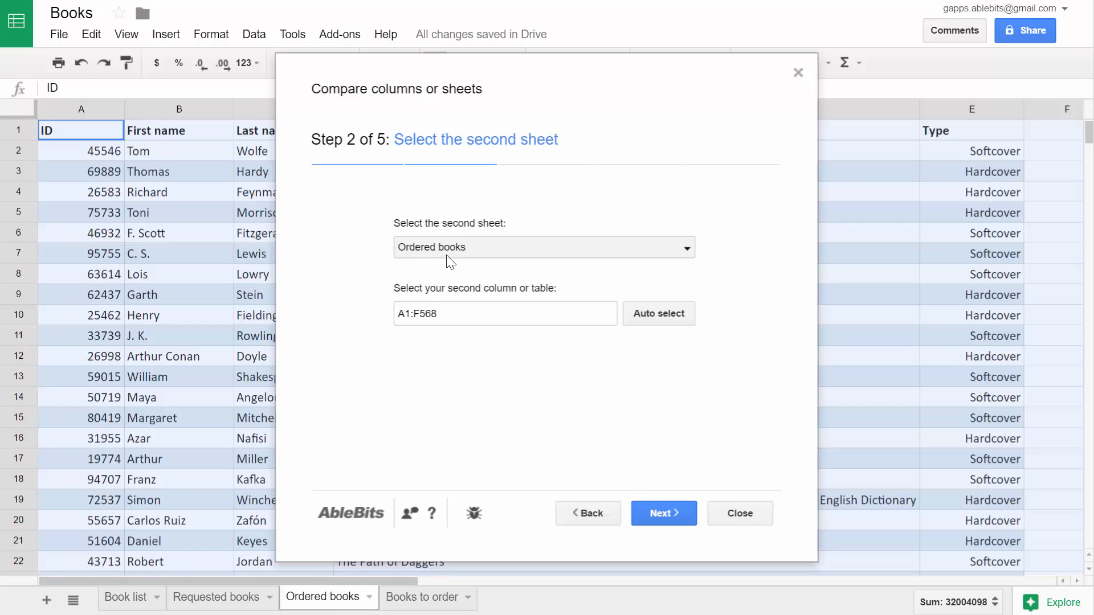
mouse_move(440, 302)
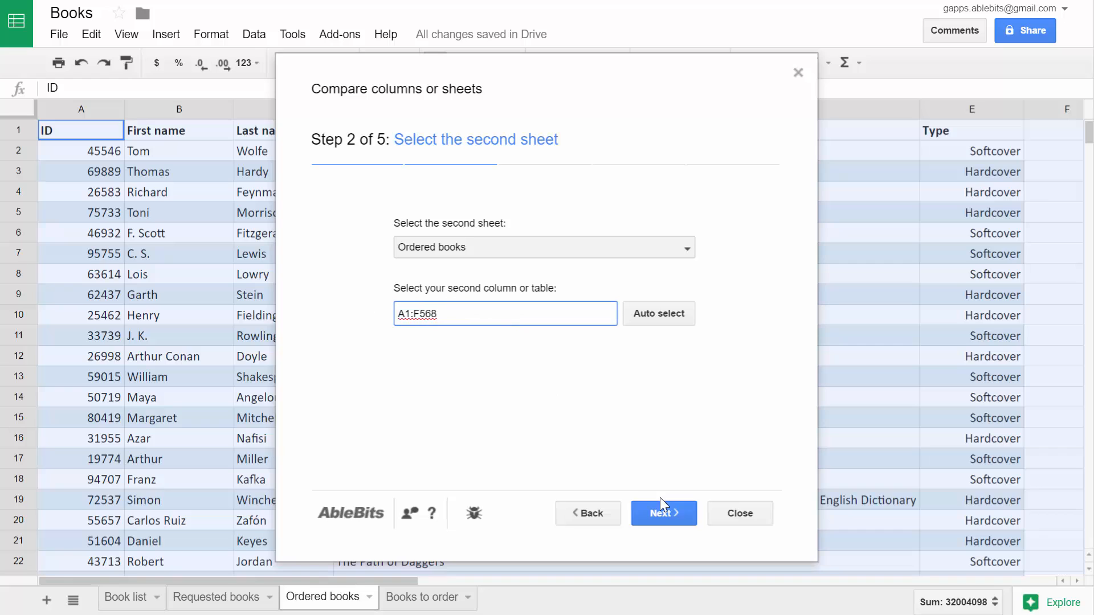
At step 3, briefly try Unique values, then settle on finding Duplicate values.
left_click(662, 513)
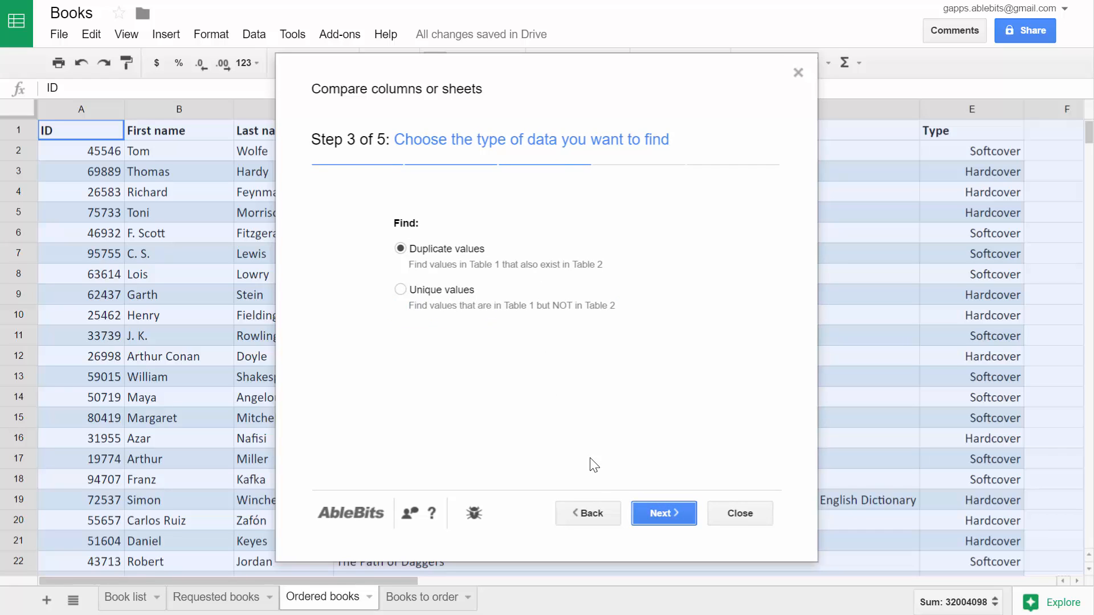
left_click(400, 290)
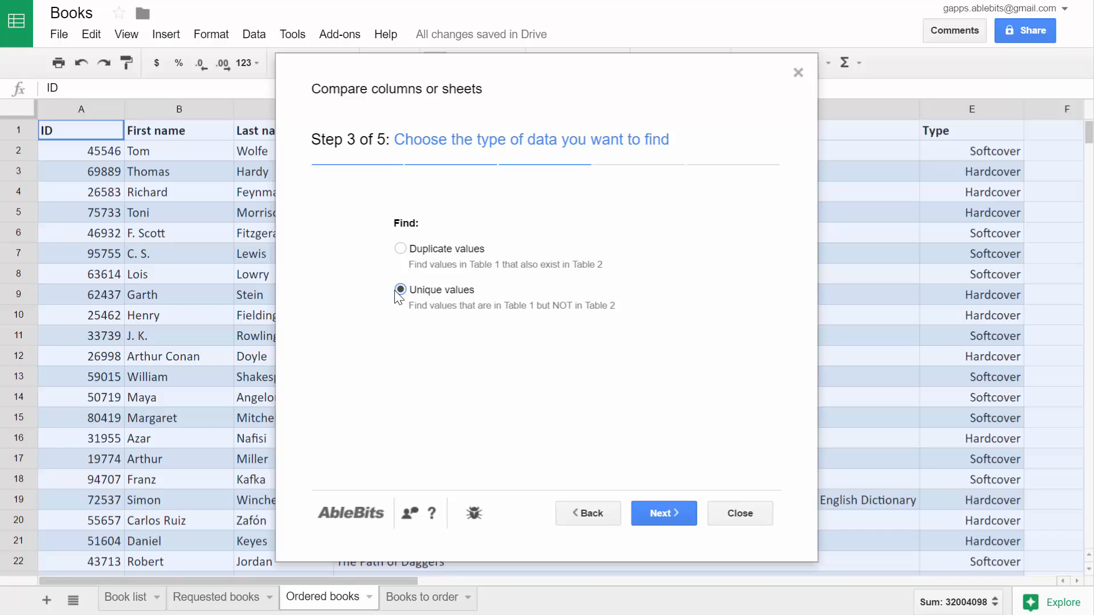
left_click(400, 248)
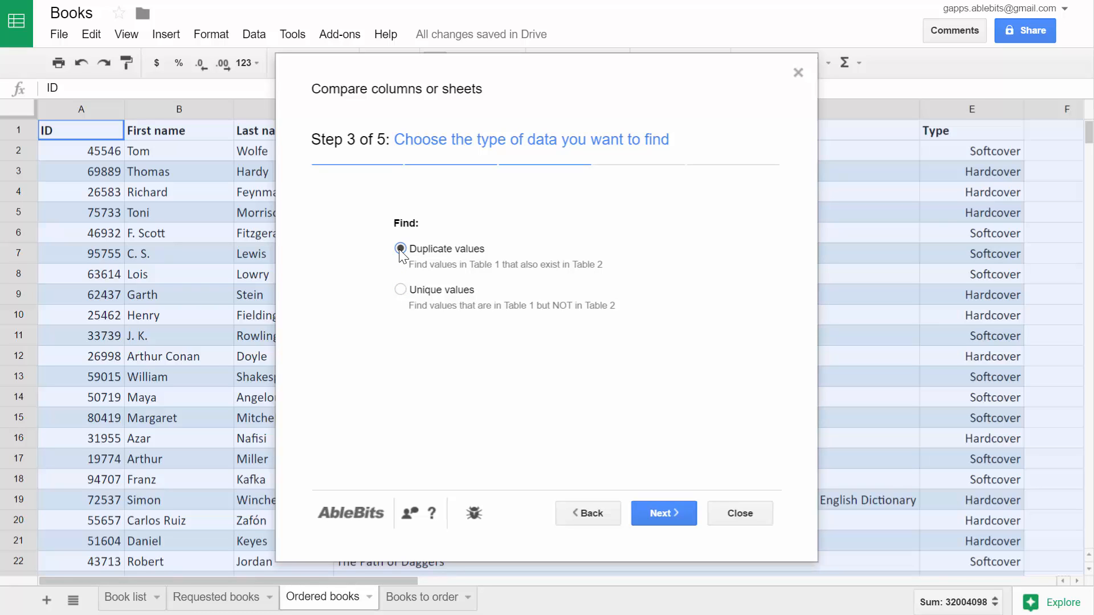
mouse_move(662, 513)
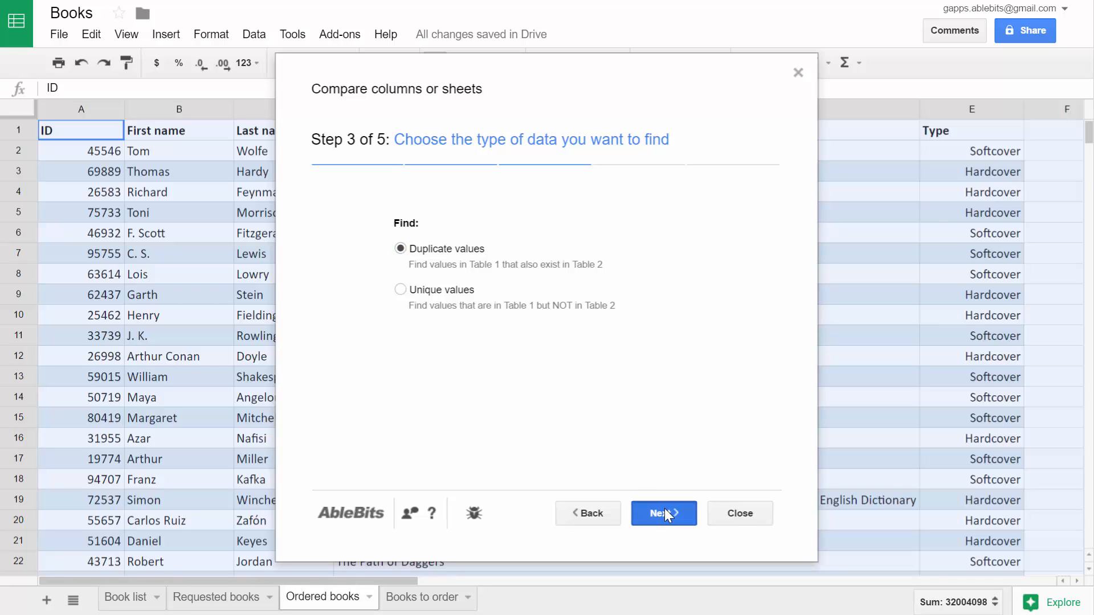
At step 4, match First name, Last name and Book title to Table 2's columns.
left_click(663, 514)
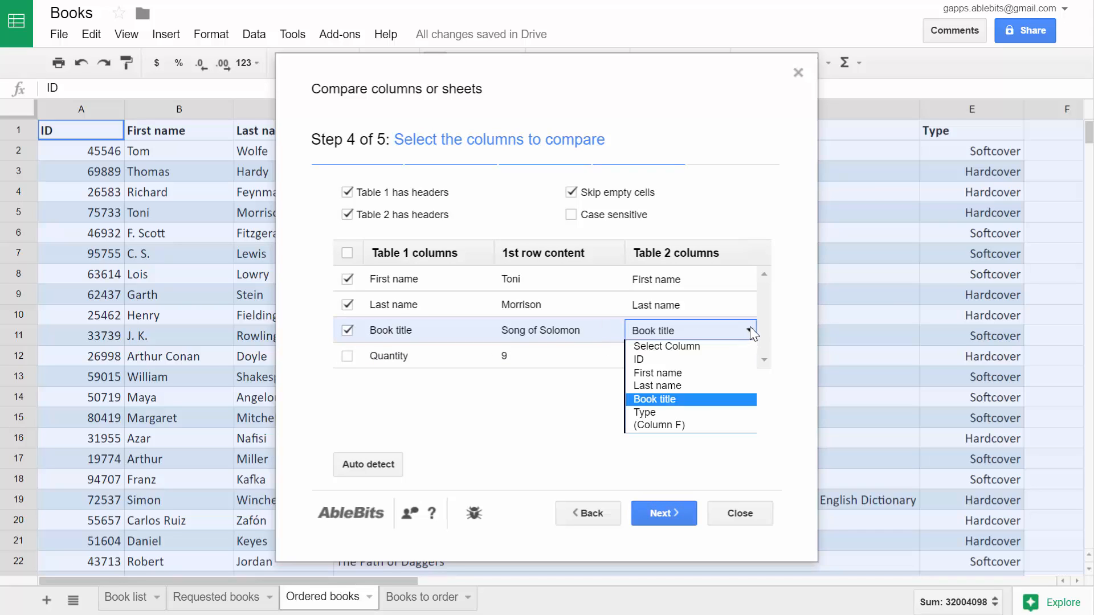
left_click(653, 398)
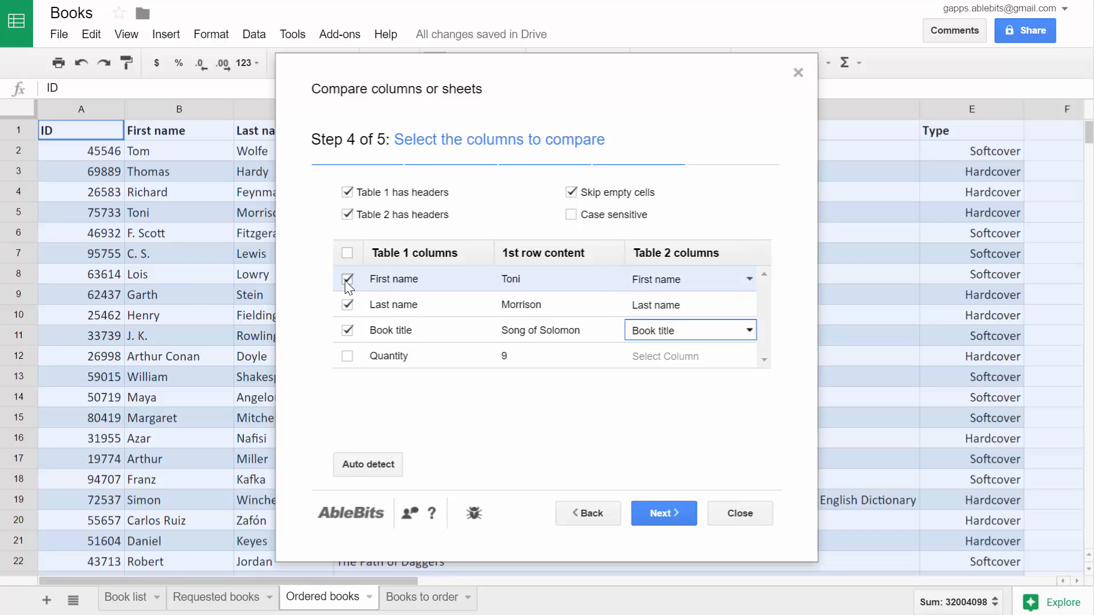
left_click(347, 252)
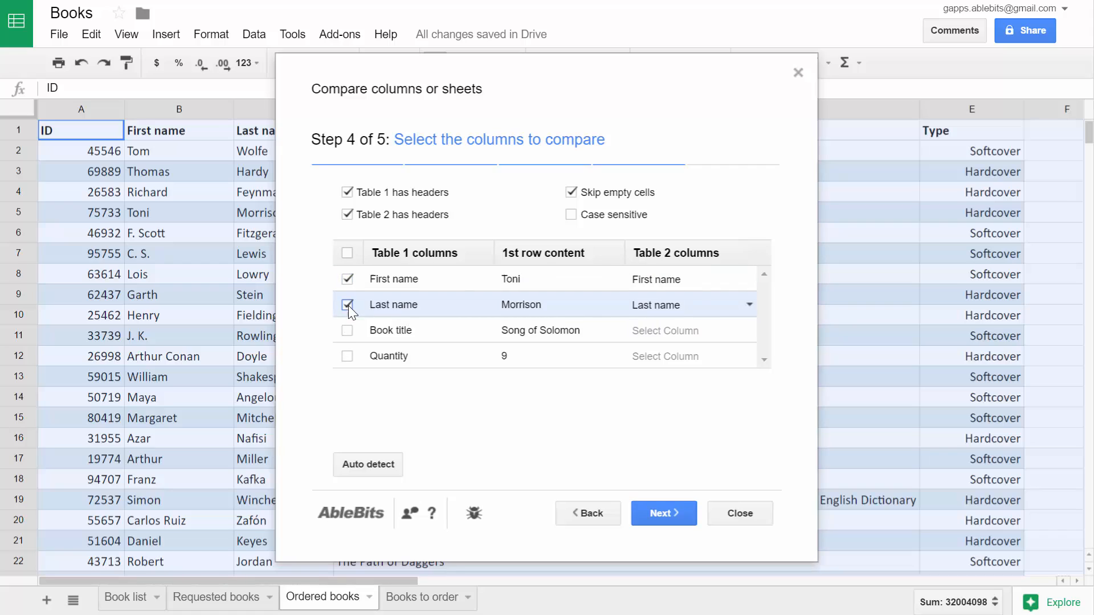
left_click(347, 330)
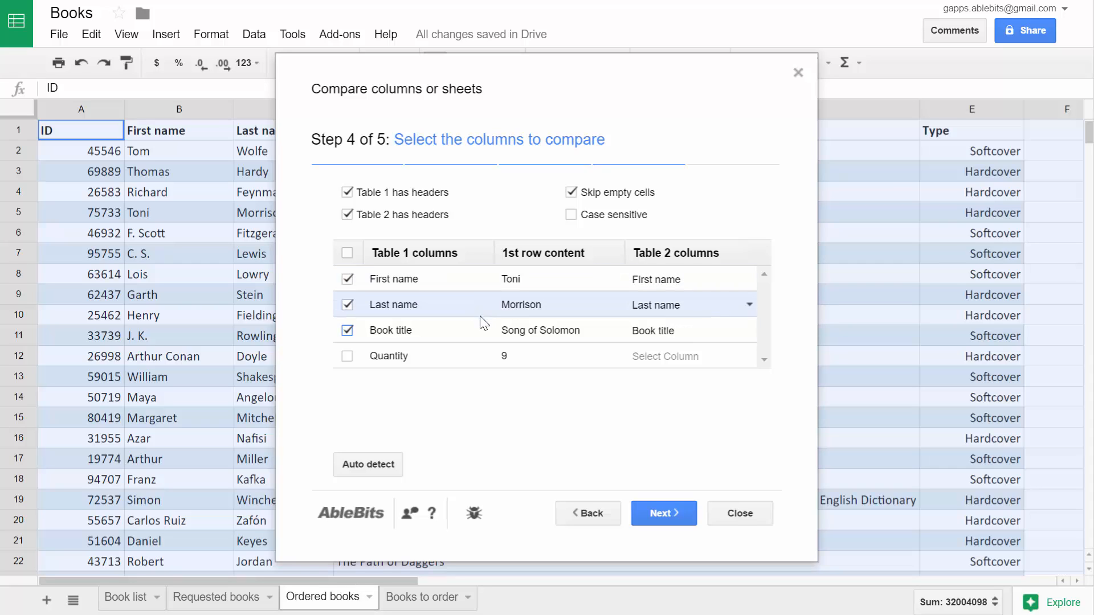
Choose Delete rows within selection instead of copying, and finish, deleting 564 duplicates.
left_click(662, 514)
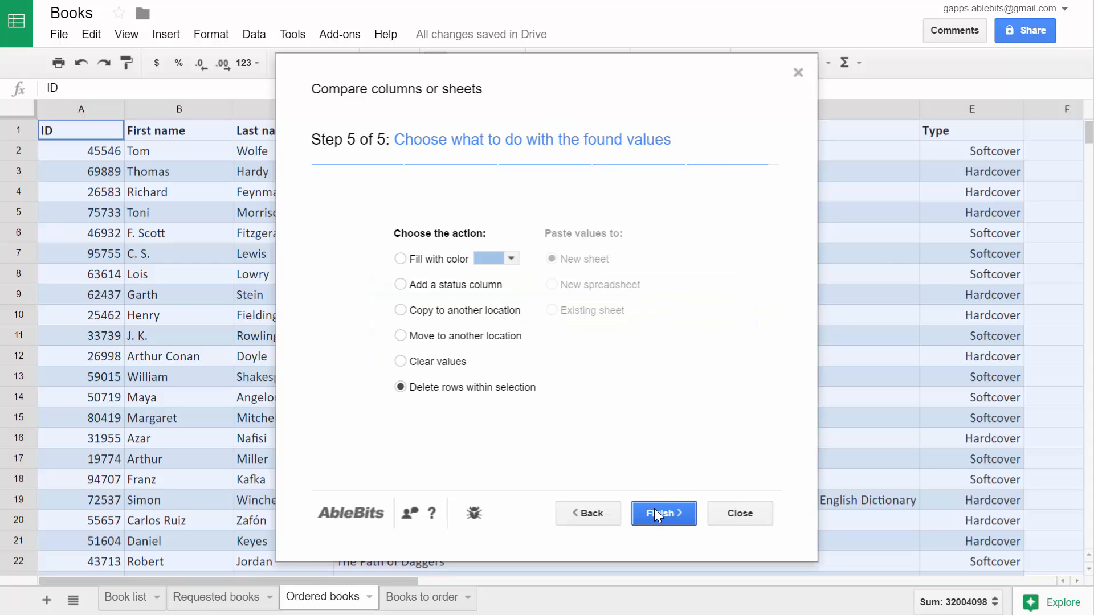
mouse_move(475, 495)
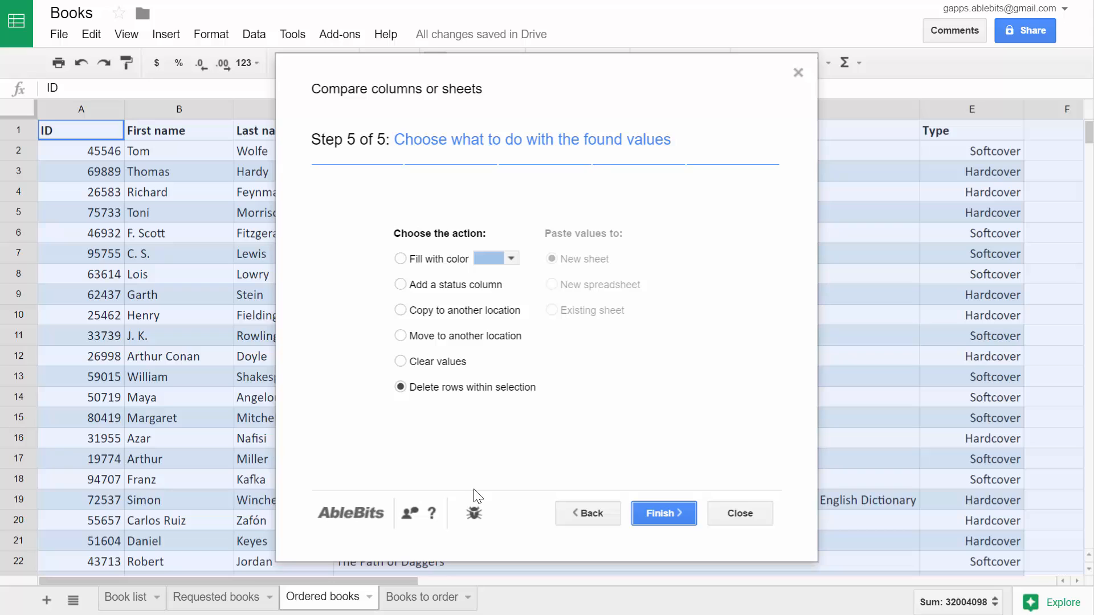
mouse_move(379, 463)
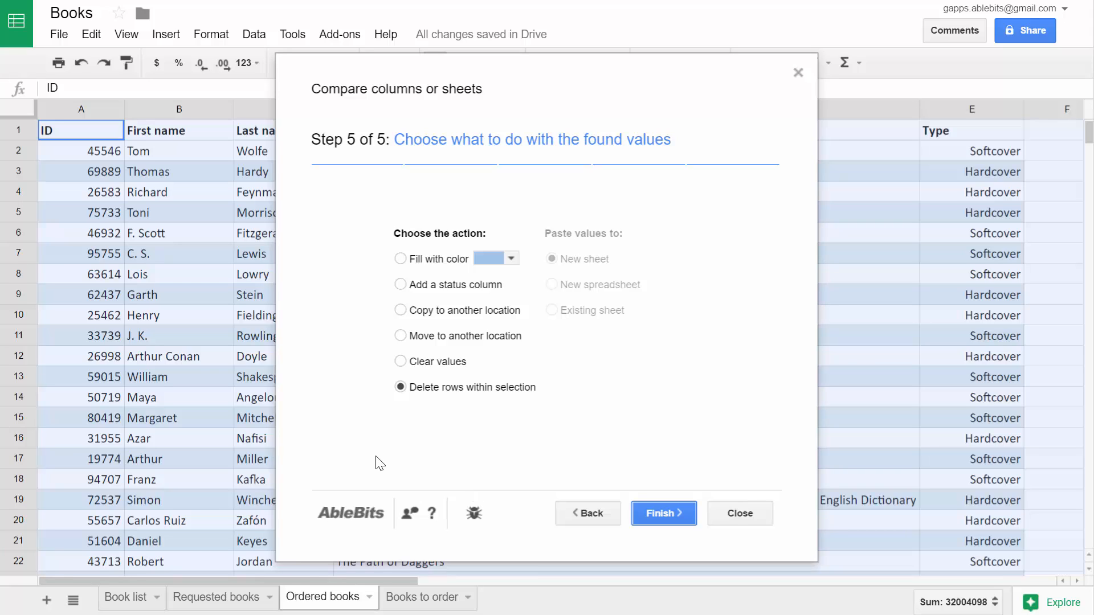
mouse_move(466, 272)
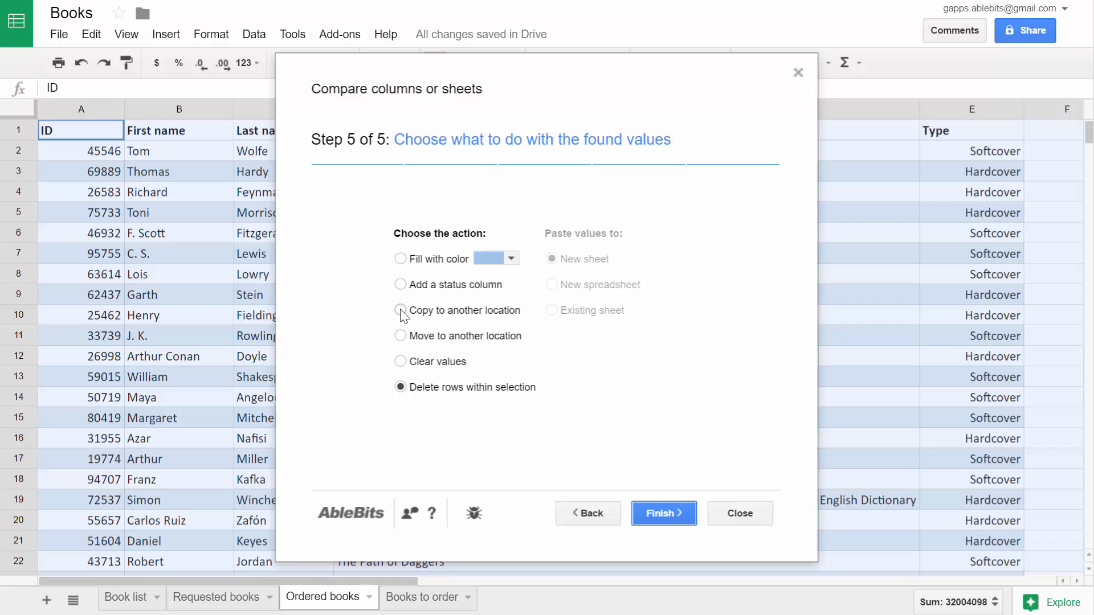
left_click(401, 309)
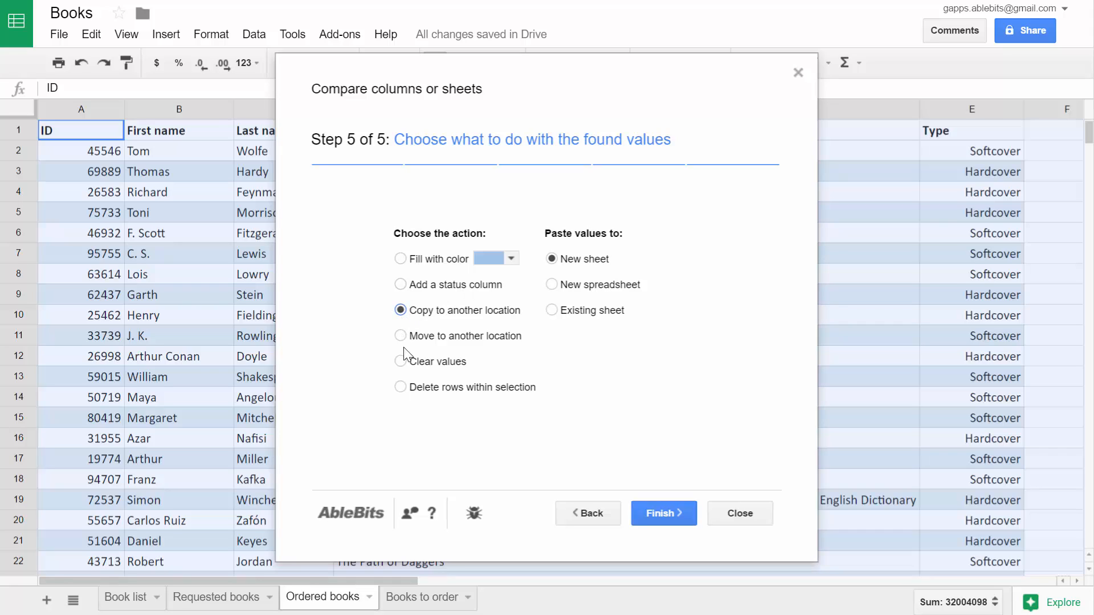
mouse_move(405, 368)
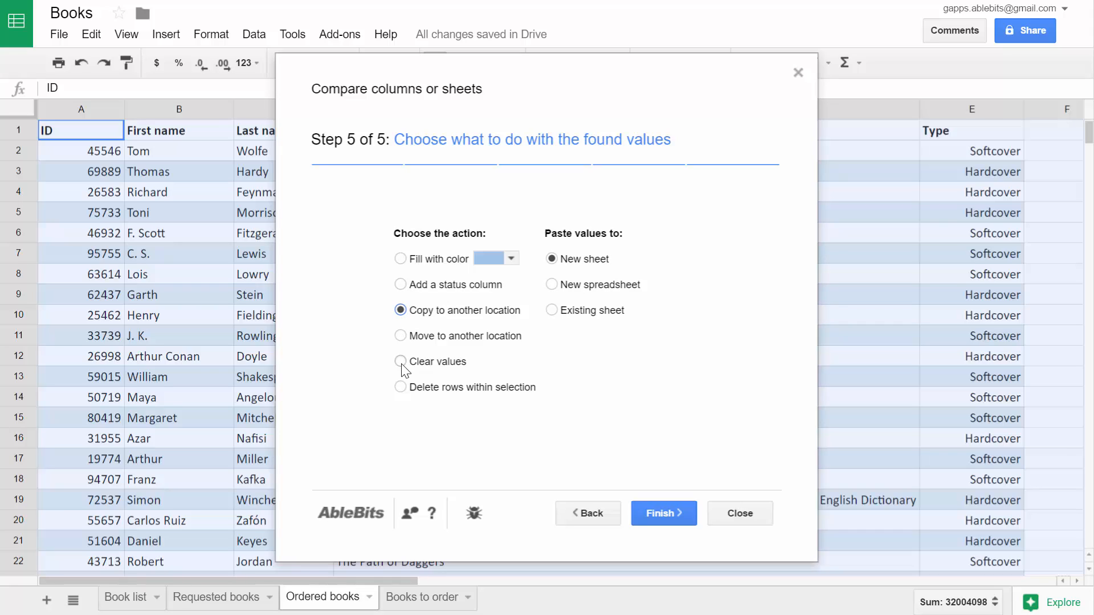
left_click(401, 388)
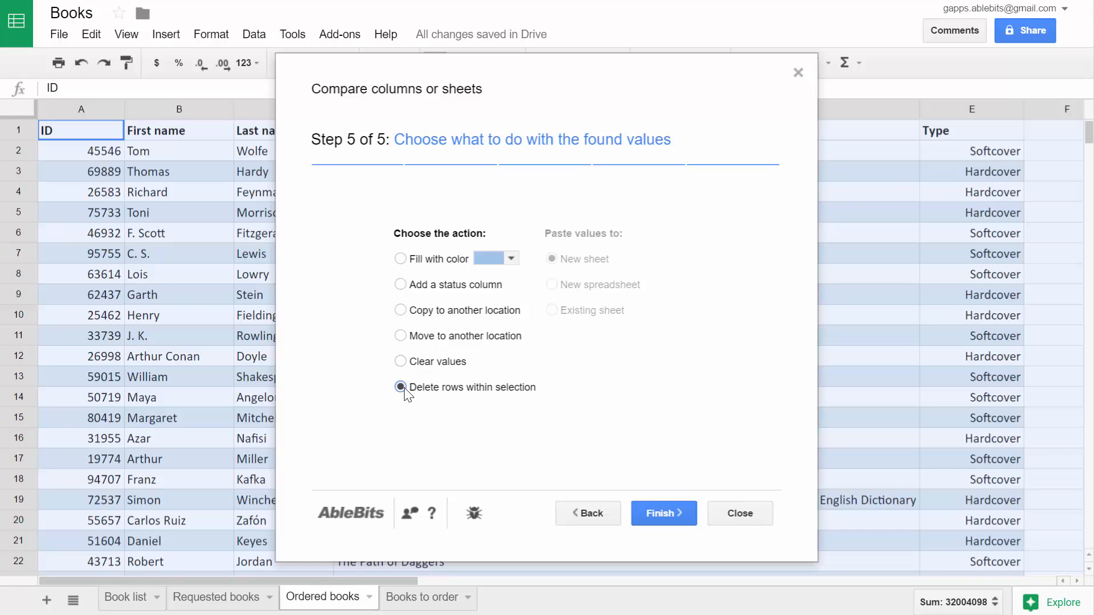
left_click(661, 512)
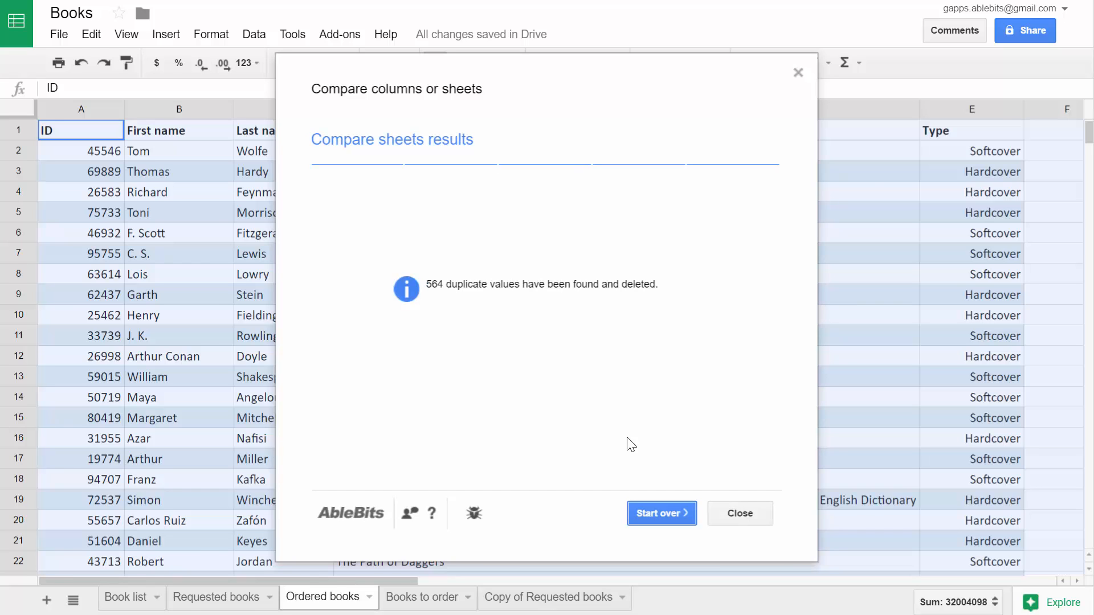
Switch to the Requested books sheet to view its remaining rows.
left_click(216, 597)
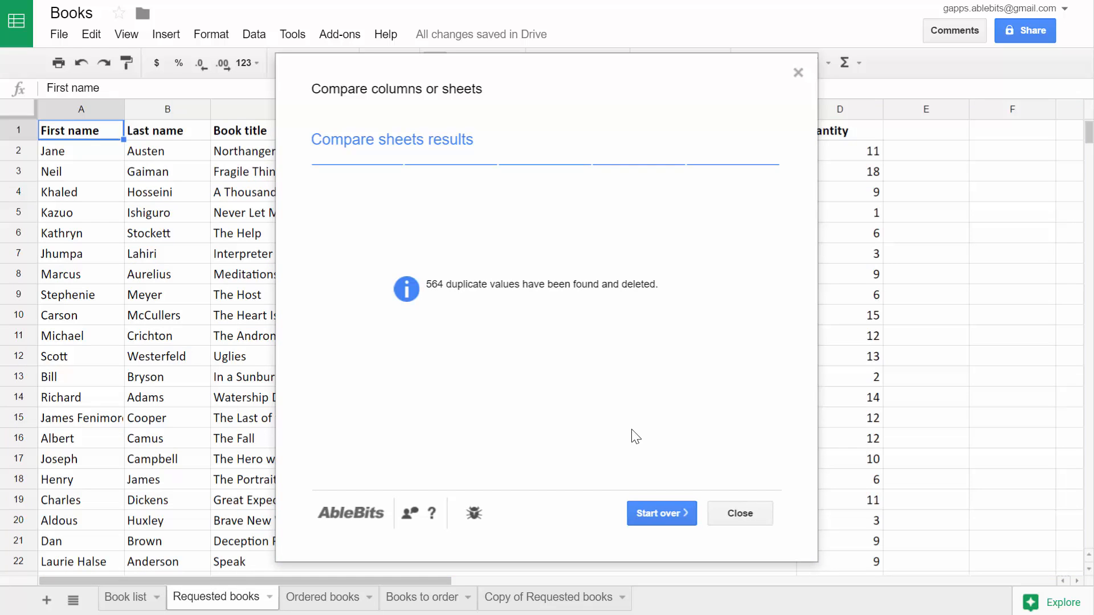
mouse_move(717, 505)
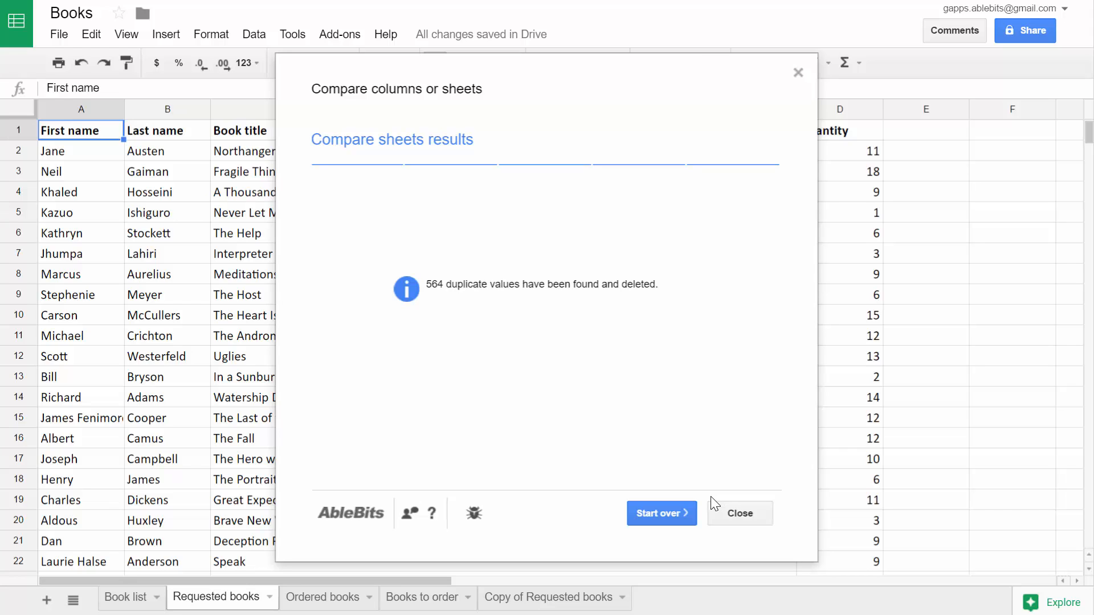
mouse_move(481, 540)
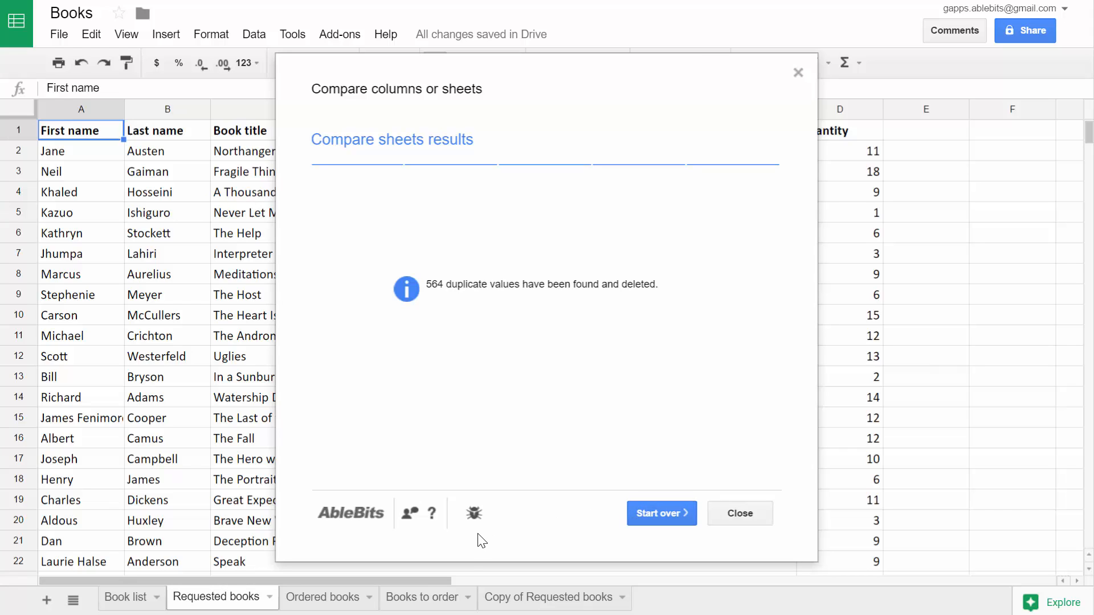
mouse_move(474, 513)
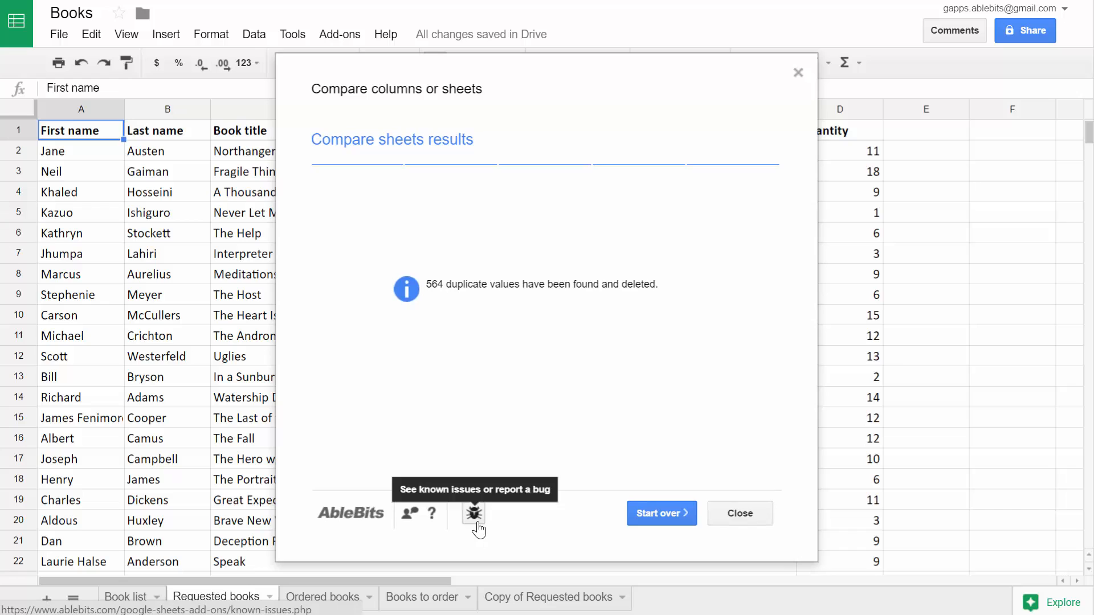
mouse_move(410, 515)
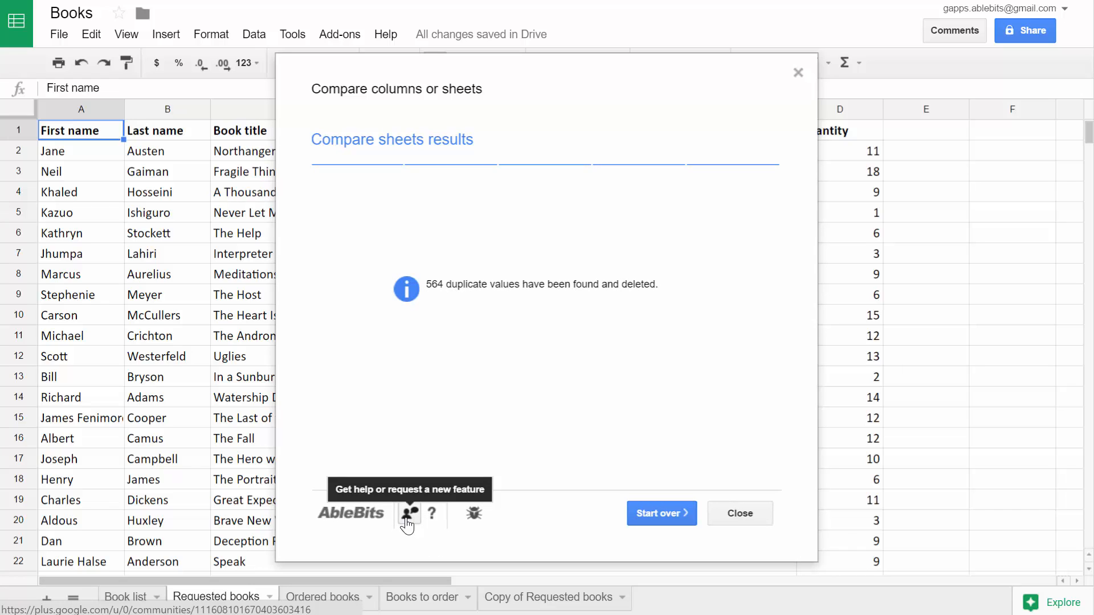
mouse_move(431, 538)
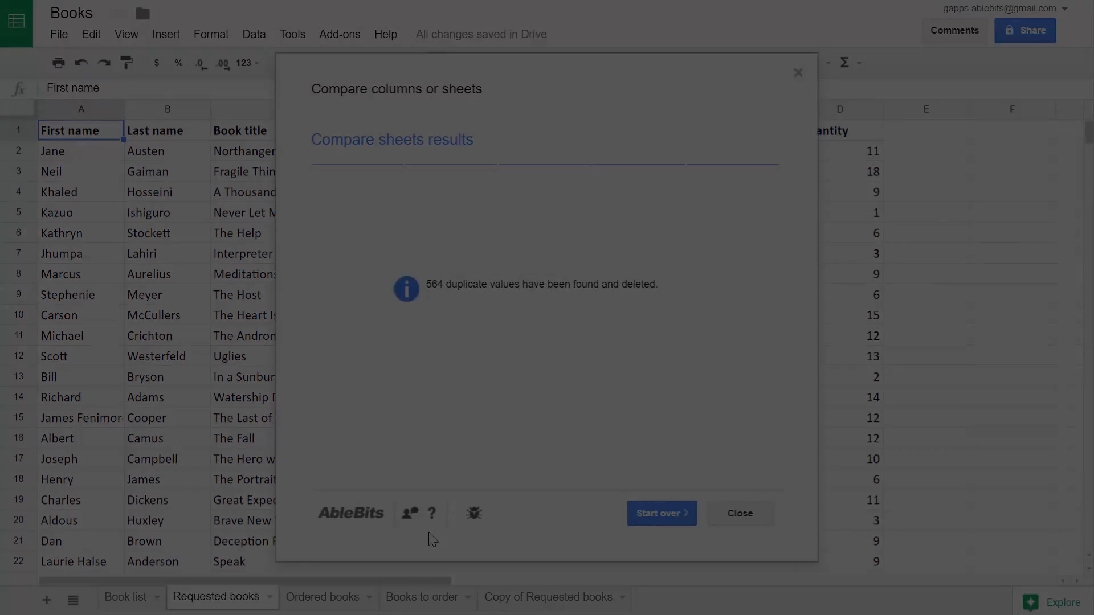